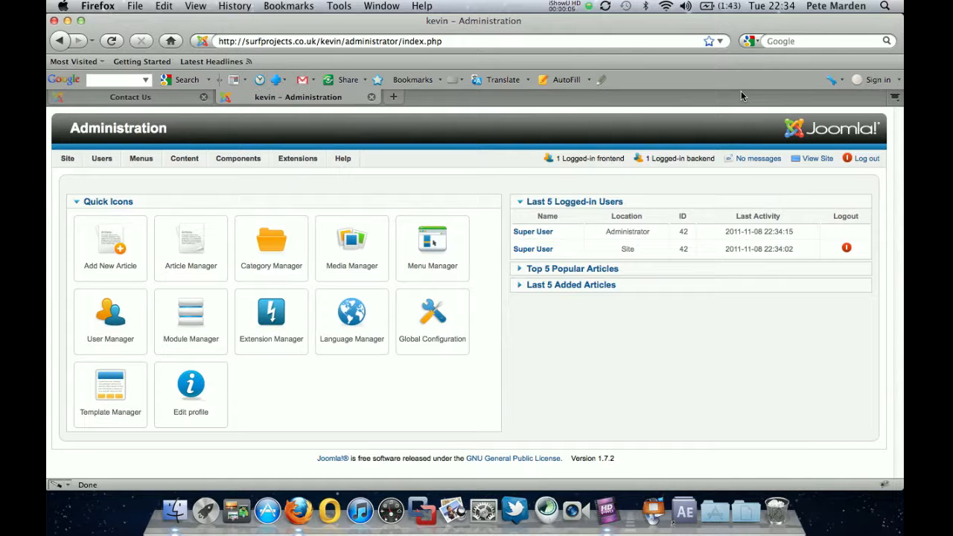
pyautogui.moveTo(667, 93)
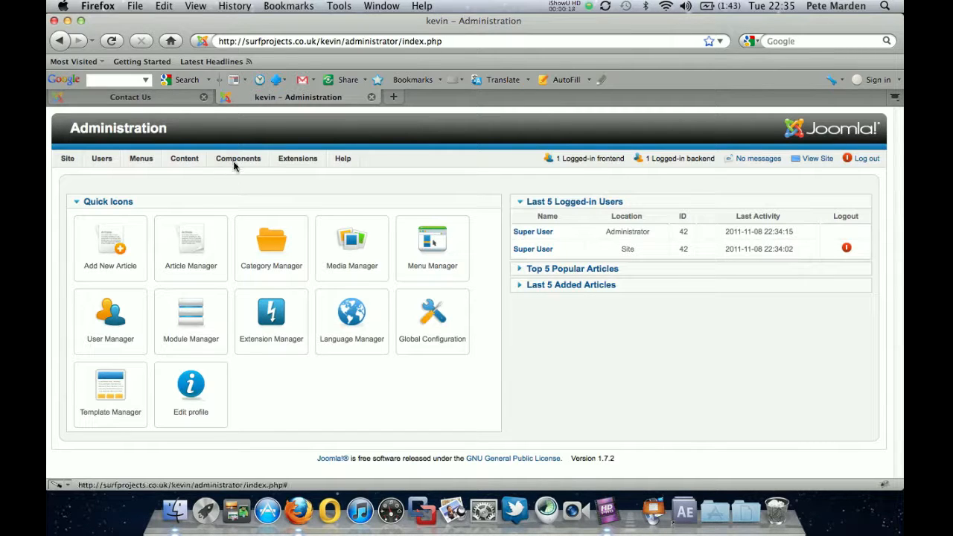
# Step: Open the Components menu from the Joomla administration dashboard
pyautogui.click(238, 158)
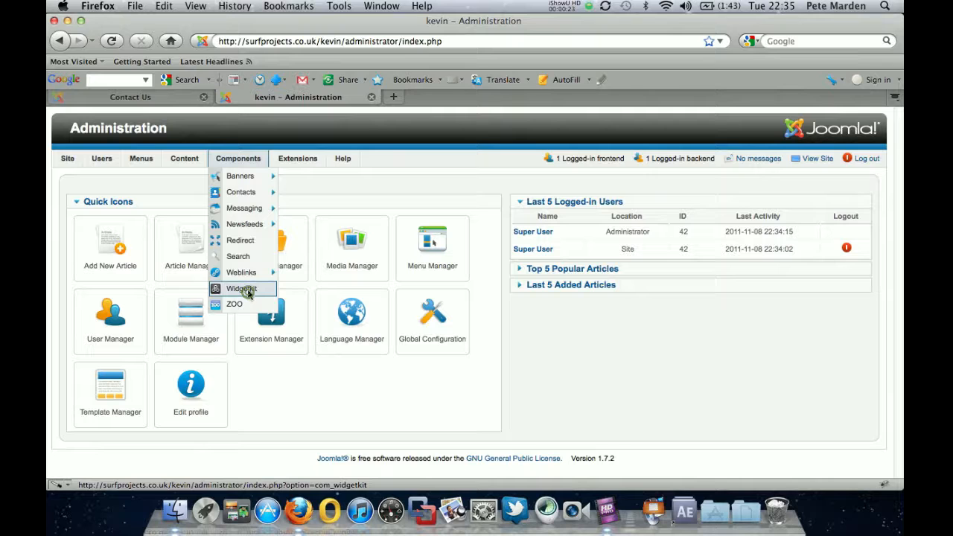
pyautogui.moveTo(241, 272)
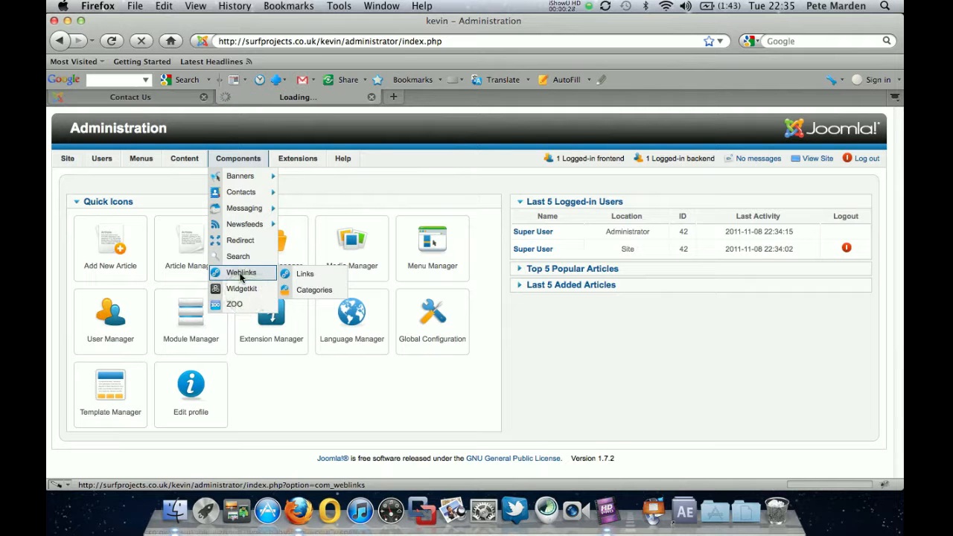
# Step: Open Widgetkit, show its saved map widgets, and select Home Page Map
pyautogui.click(241, 288)
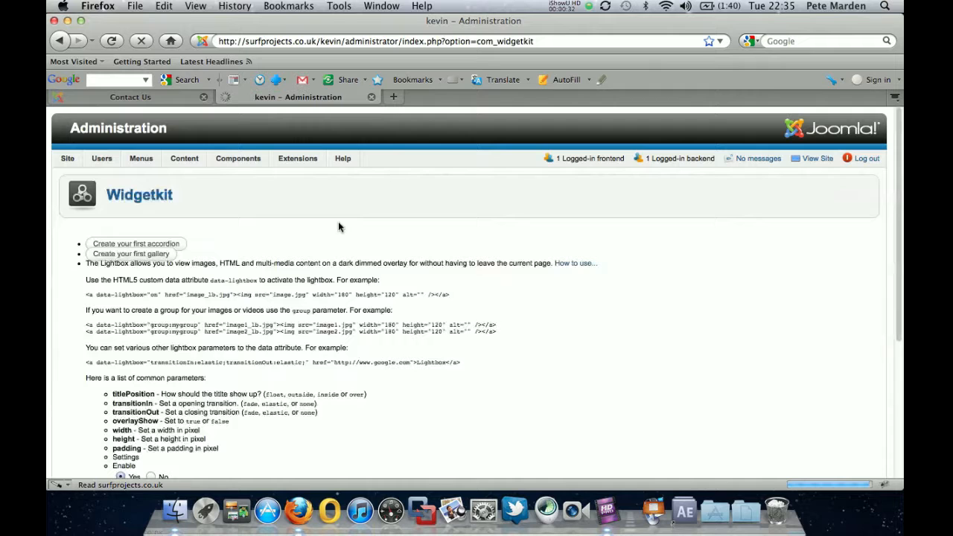
pyautogui.click(232, 245)
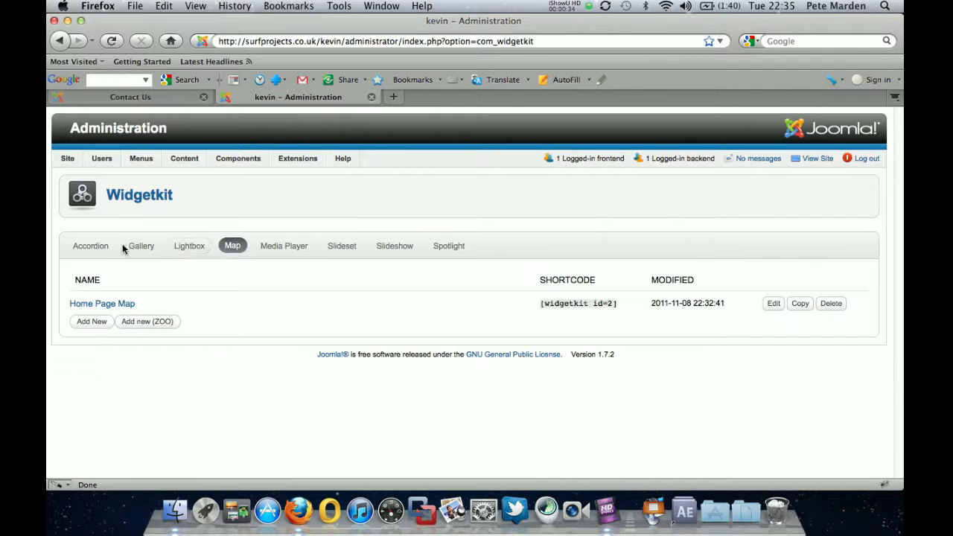
pyautogui.moveTo(480, 239)
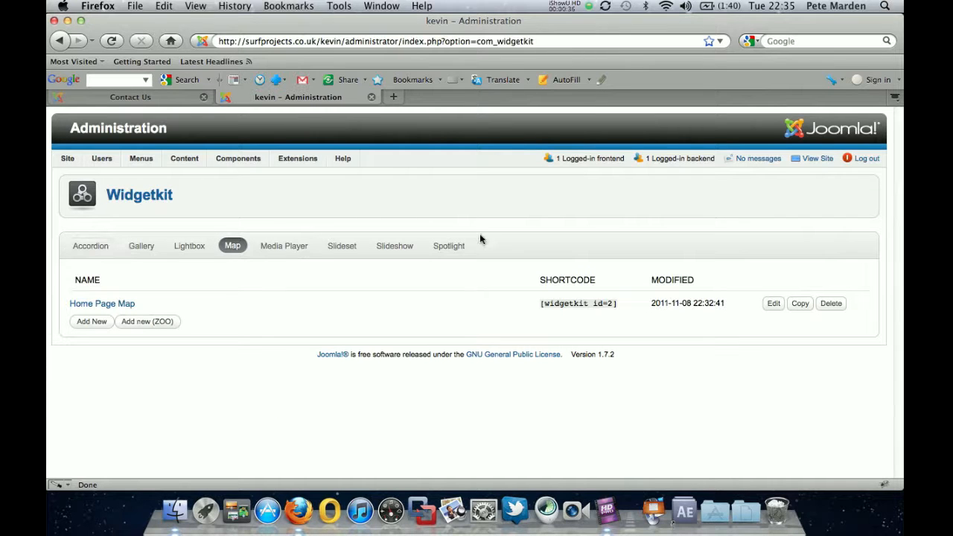
pyautogui.moveTo(428, 243)
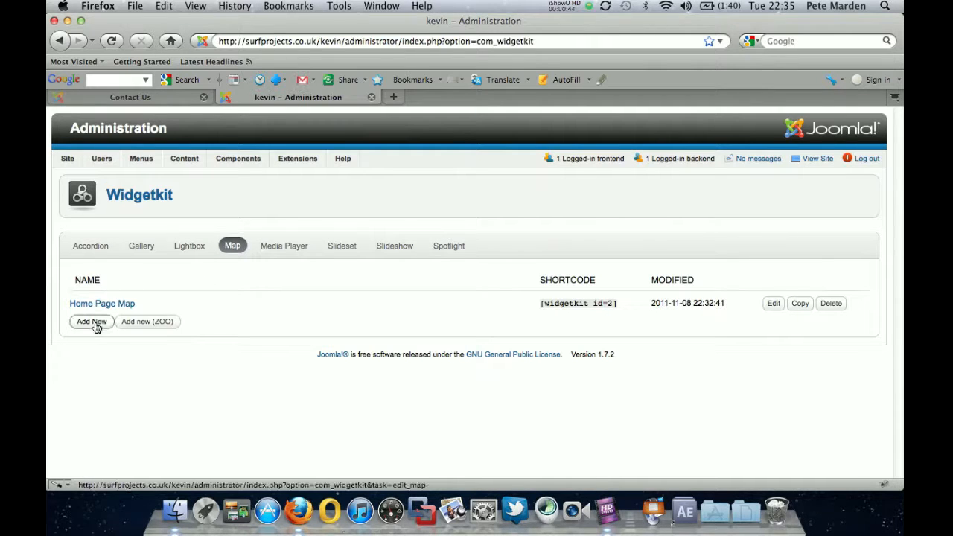
pyautogui.click(91, 320)
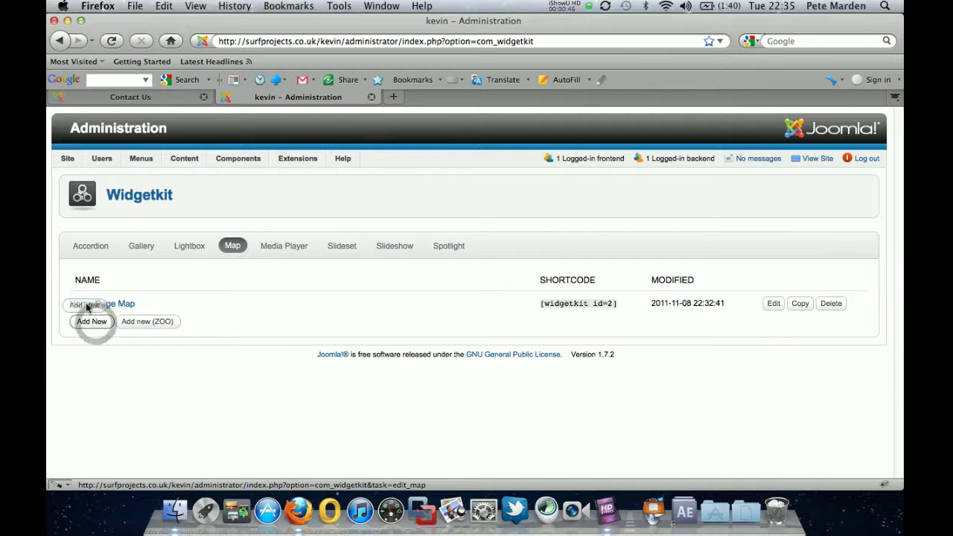
pyautogui.click(102, 303)
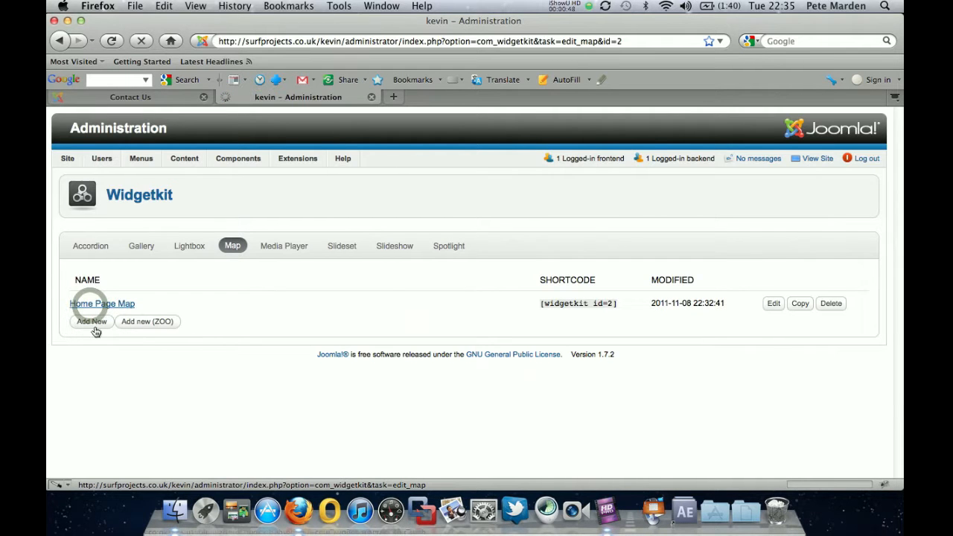
# Step: Load the Home Page Map editor and focus the Contact map item's Title field
pyautogui.click(91, 321)
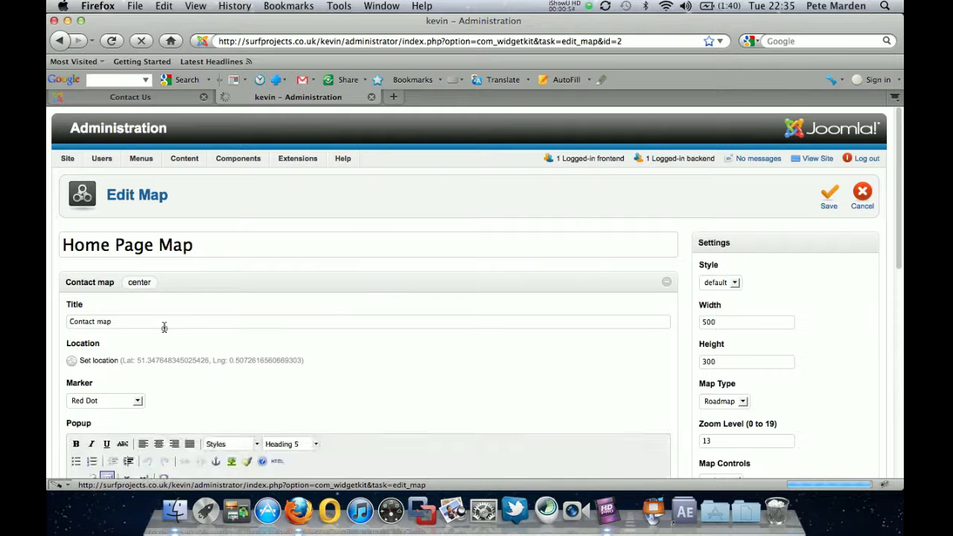
pyautogui.click(144, 321)
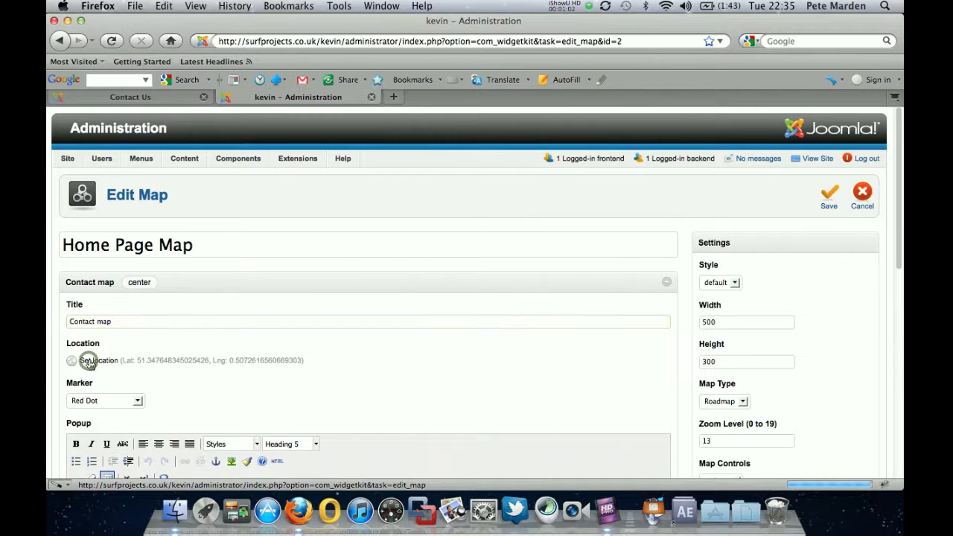
# Step: Search postcode ME5 9SD and set the Contact map location to Chatham ME5 9SD, UK
pyautogui.click(97, 360)
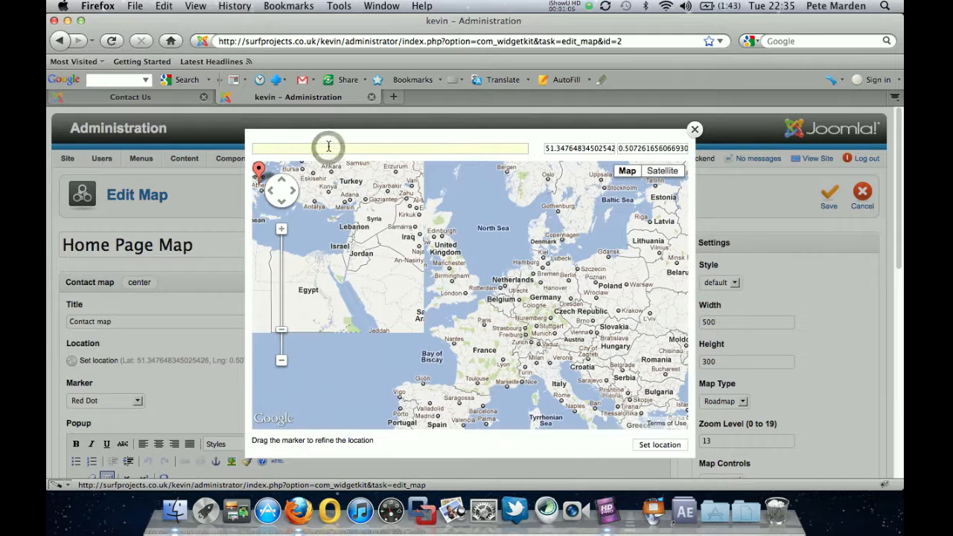
pyautogui.write('me5')
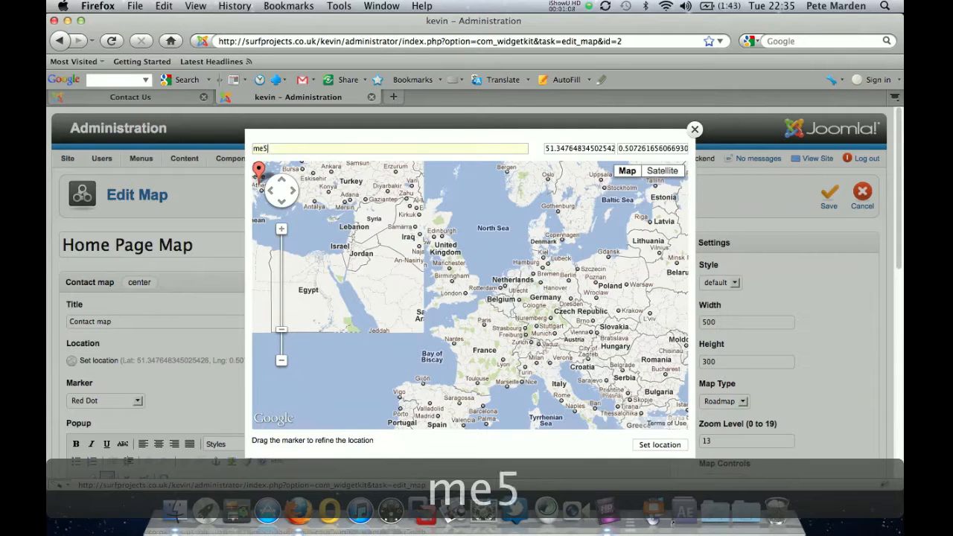
pyautogui.write('9sd')
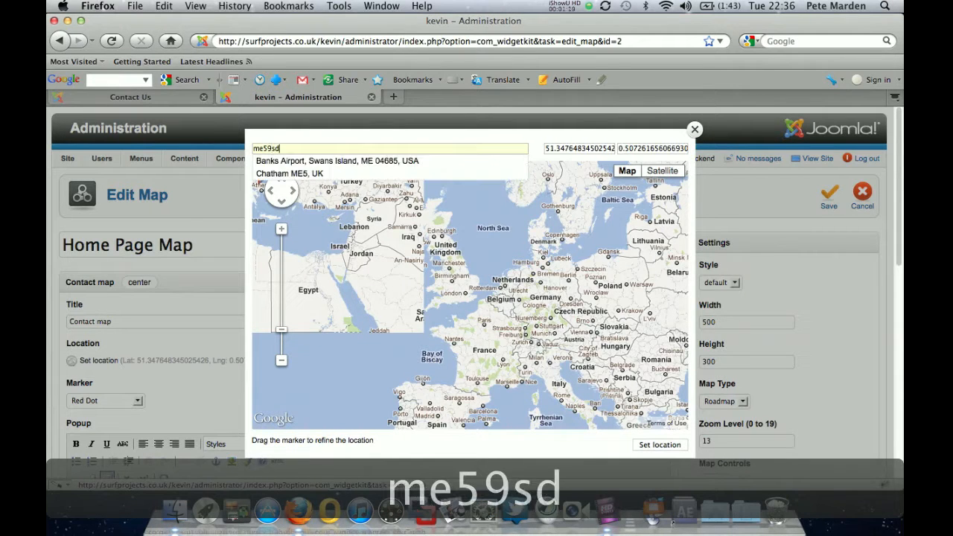
pyautogui.moveTo(359, 160)
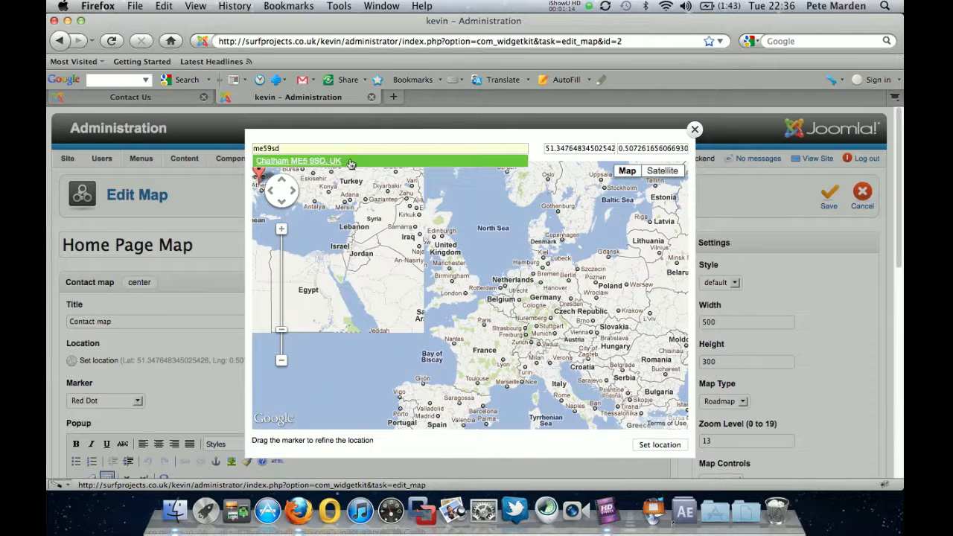
pyautogui.click(297, 161)
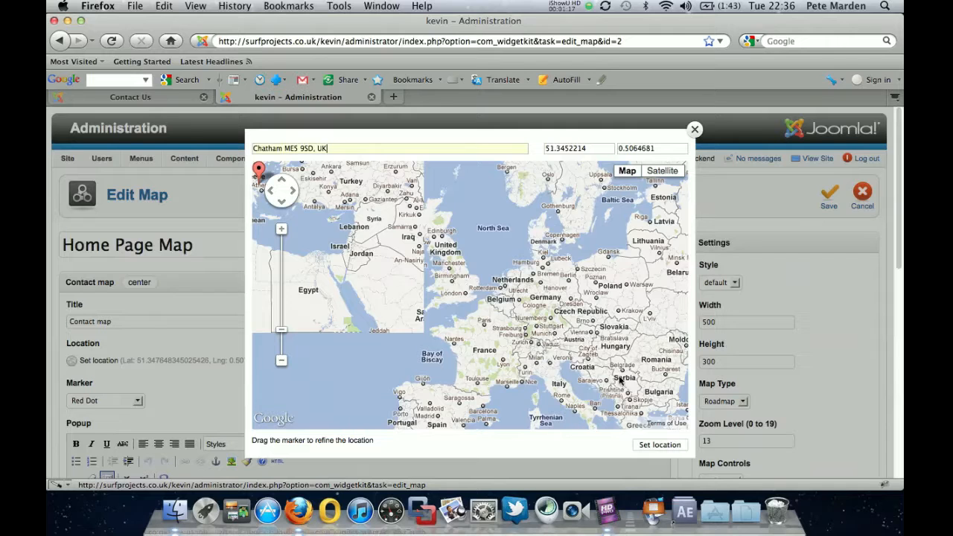
pyautogui.click(659, 445)
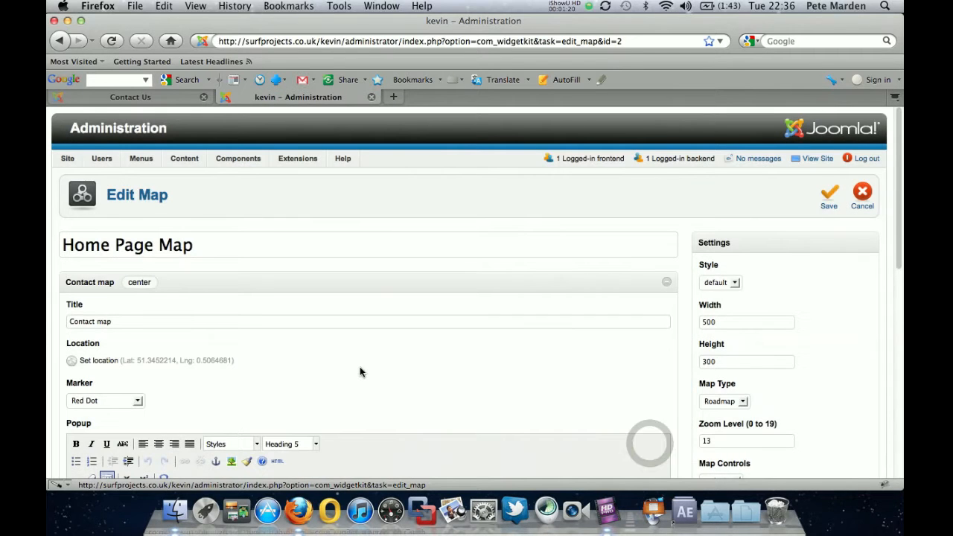
pyautogui.moveTo(251, 378)
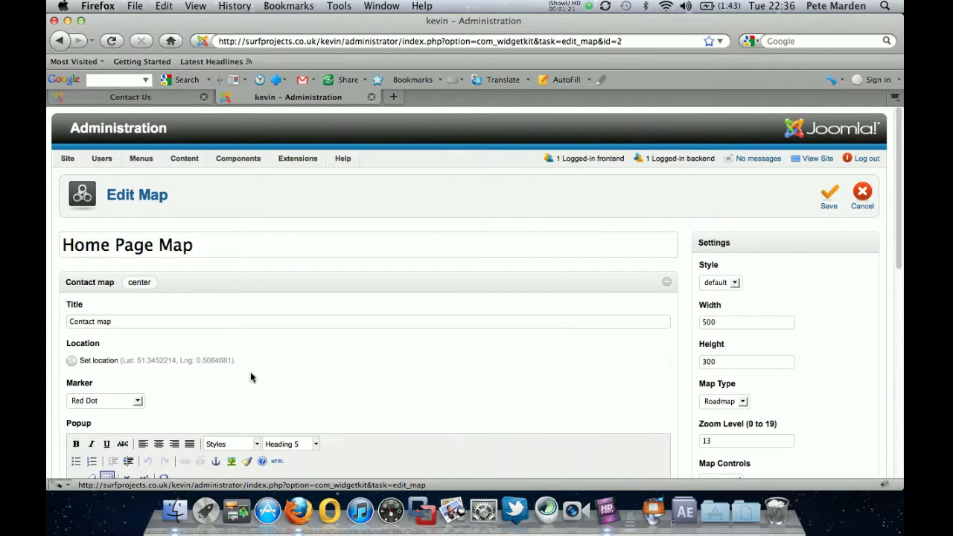
pyautogui.scroll(-3)
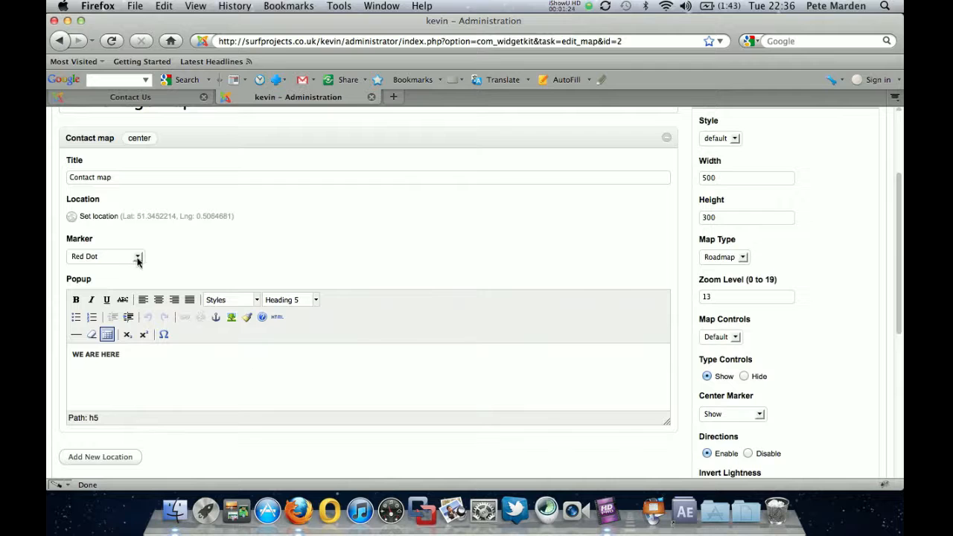
pyautogui.click(137, 256)
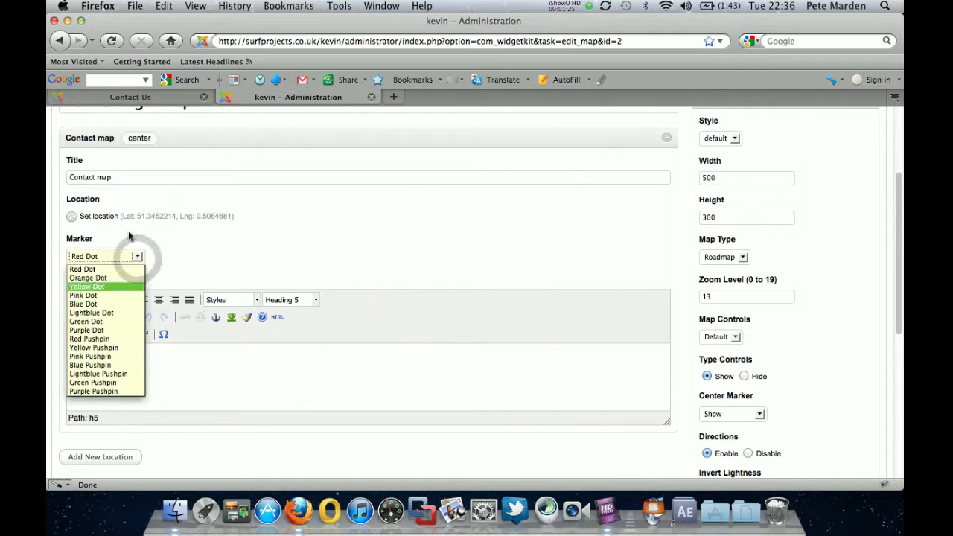
pyautogui.click(82, 269)
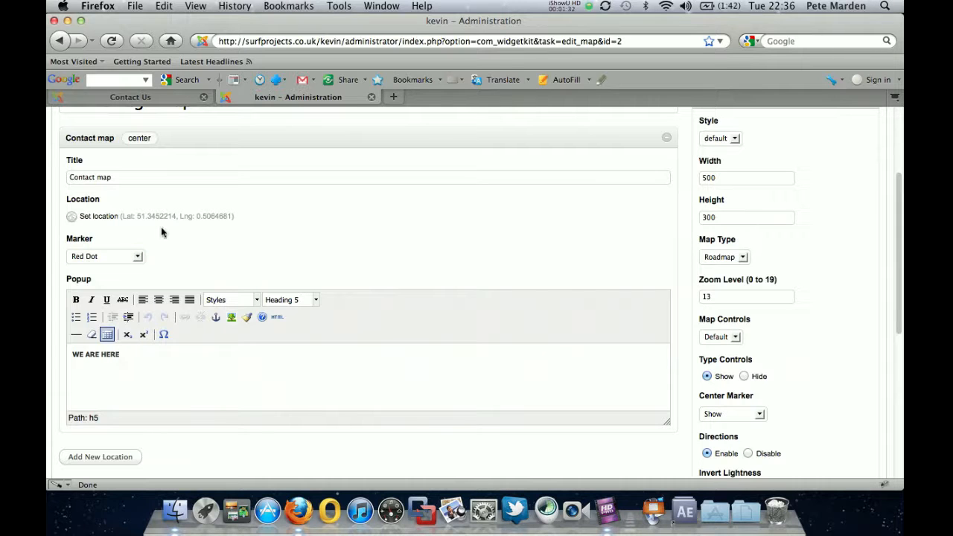
pyautogui.moveTo(177, 266)
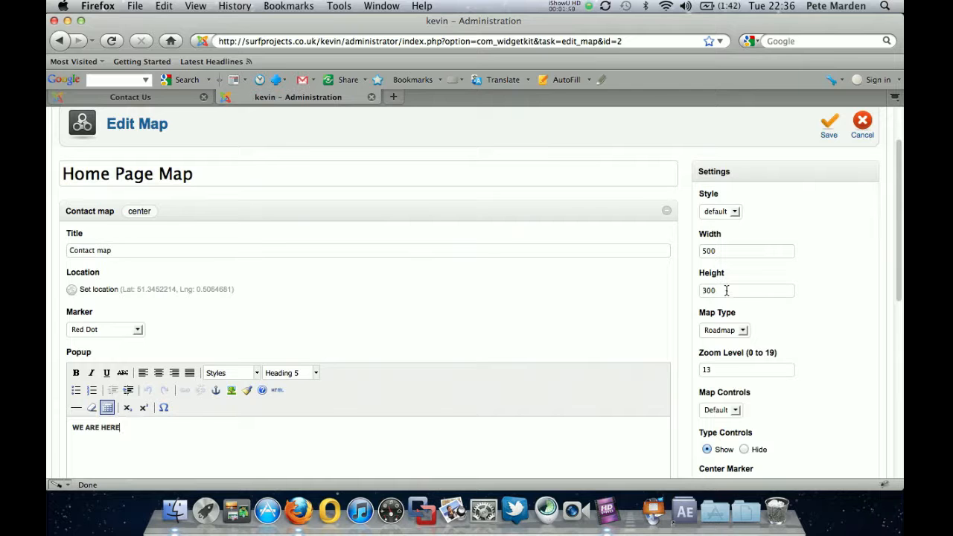
# Step: Choose Roadmap as the map type and review the zoom level and size settings
pyautogui.scroll(-3)
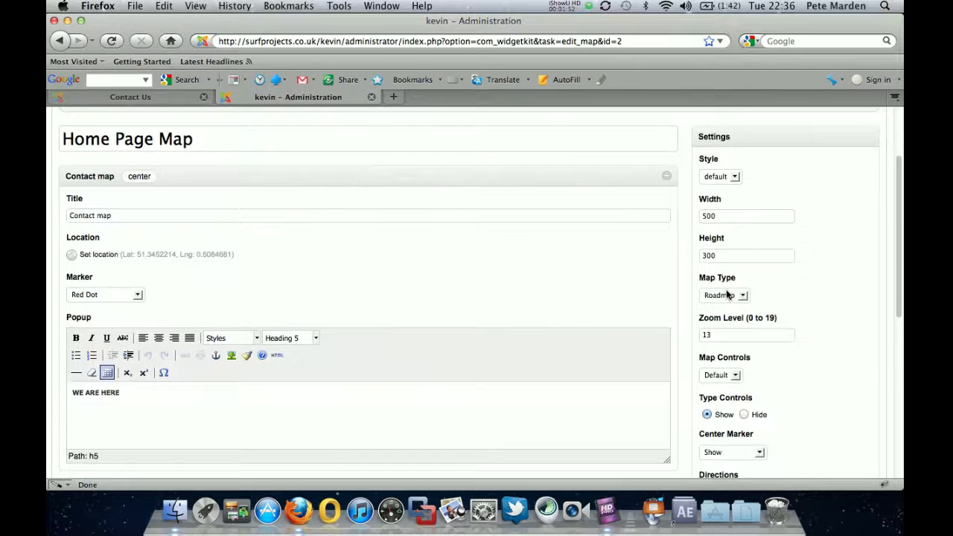
pyautogui.scroll(-3)
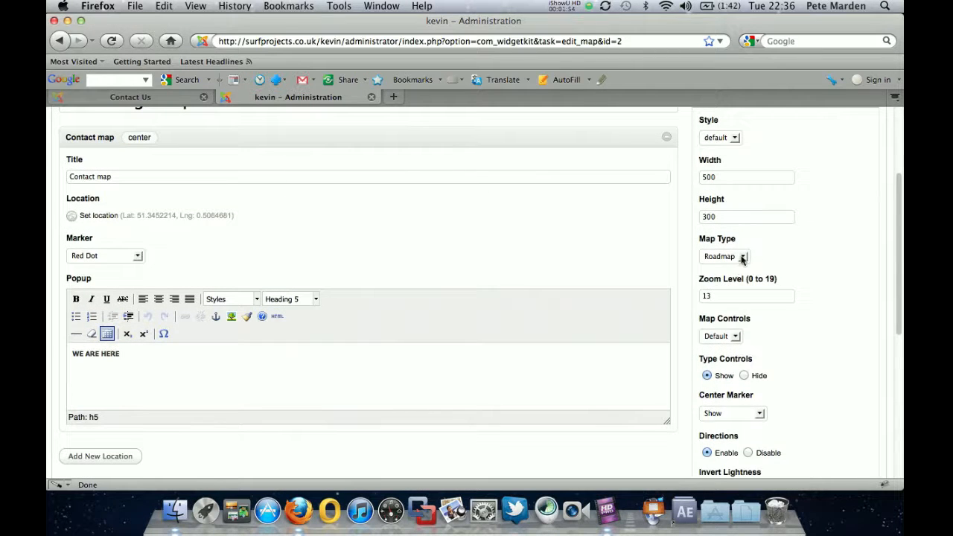
pyautogui.click(742, 256)
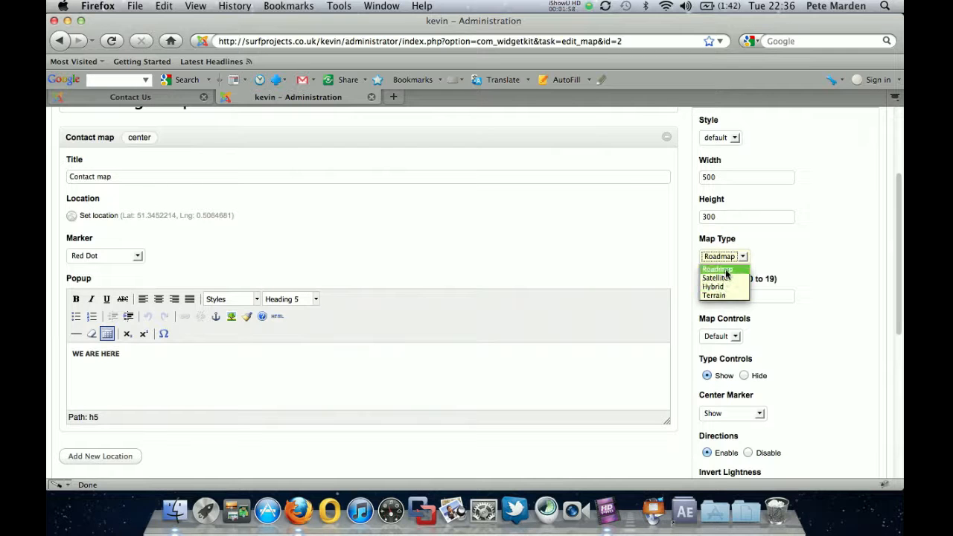
pyautogui.click(717, 269)
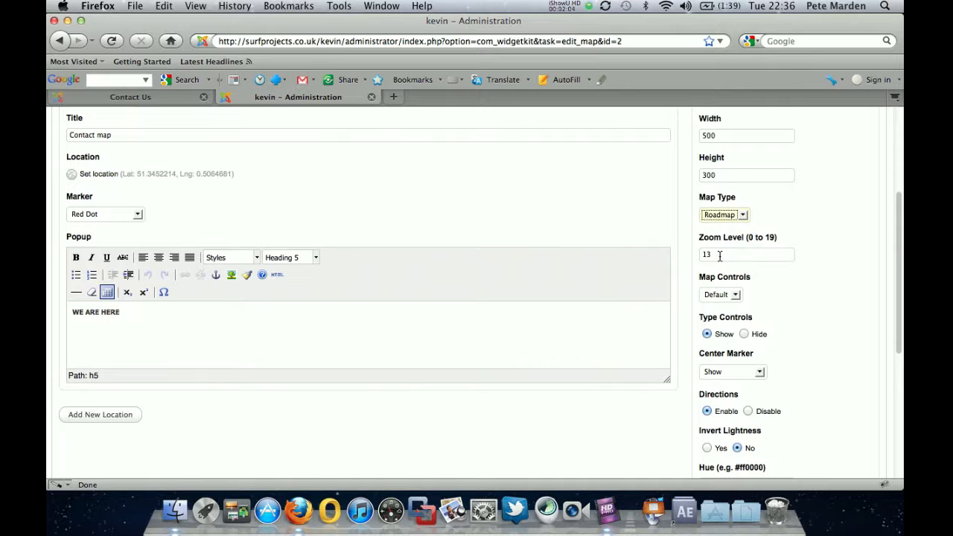
pyautogui.moveTo(726, 281)
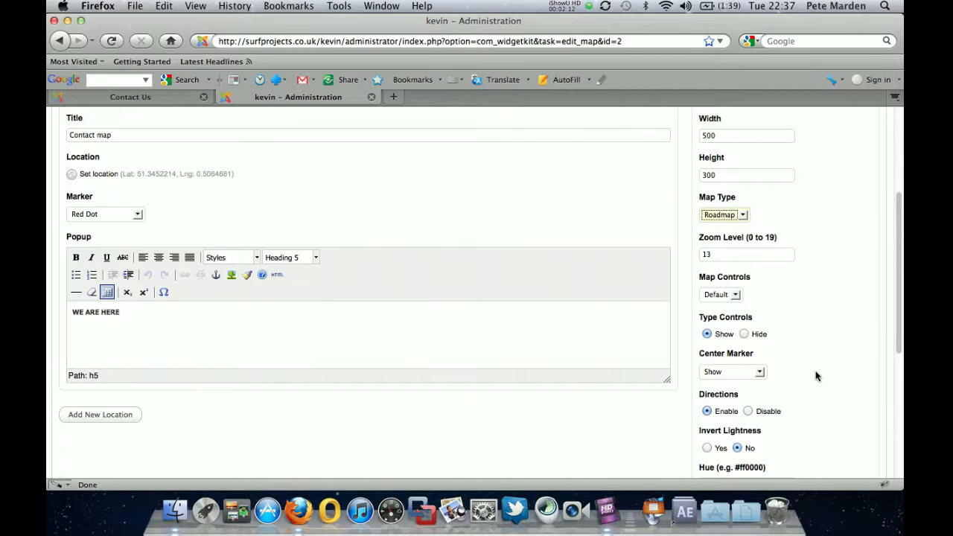
pyautogui.scroll(-3)
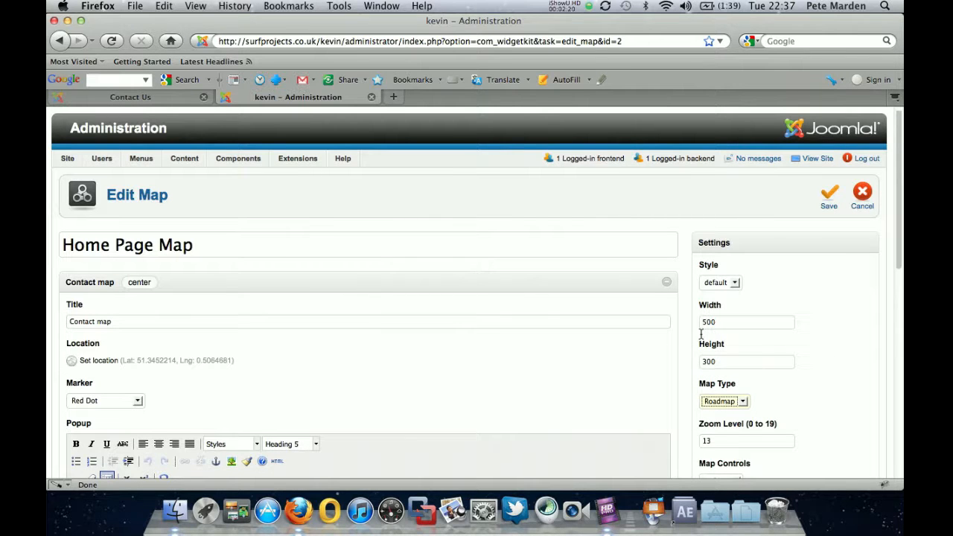
pyautogui.moveTo(707, 339)
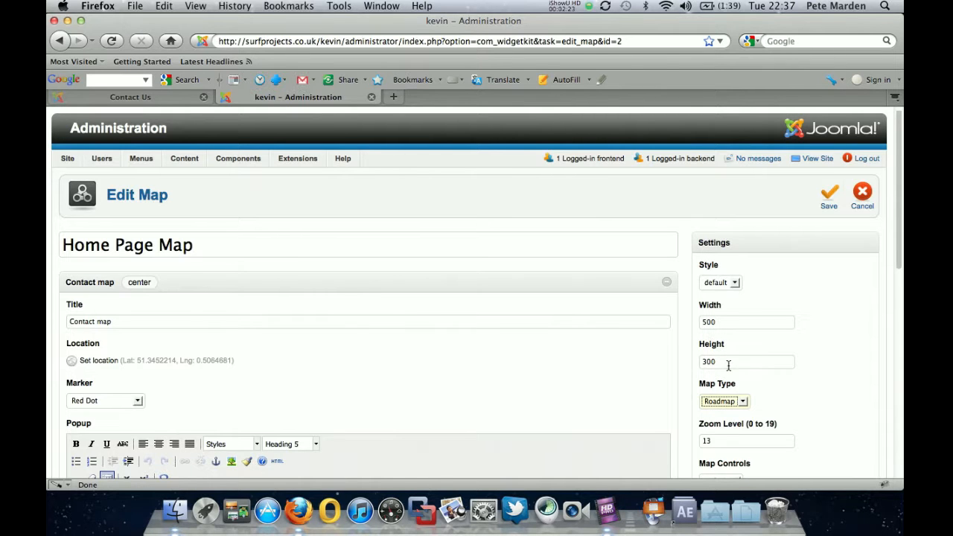
# Step: Save the Home Page Map with its location and display settings
pyautogui.click(828, 194)
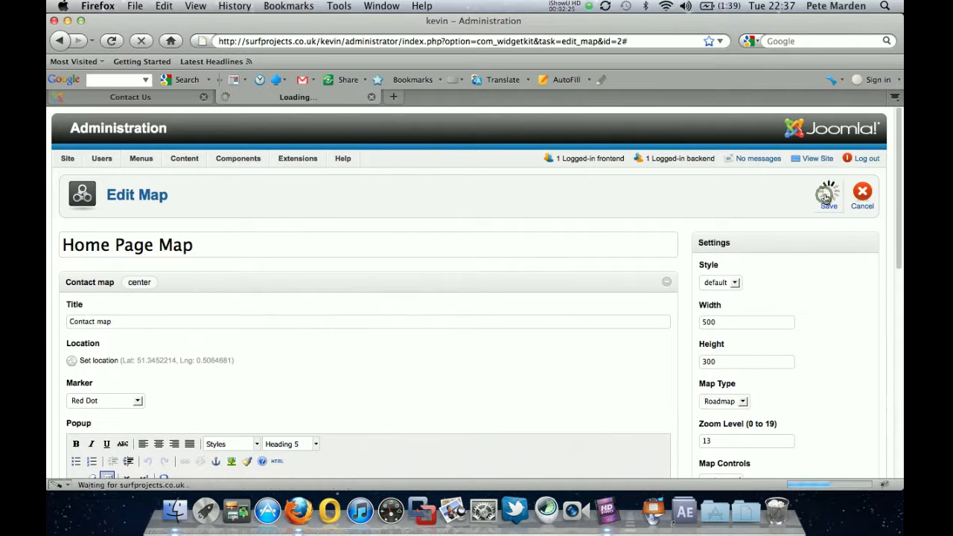
pyautogui.click(828, 193)
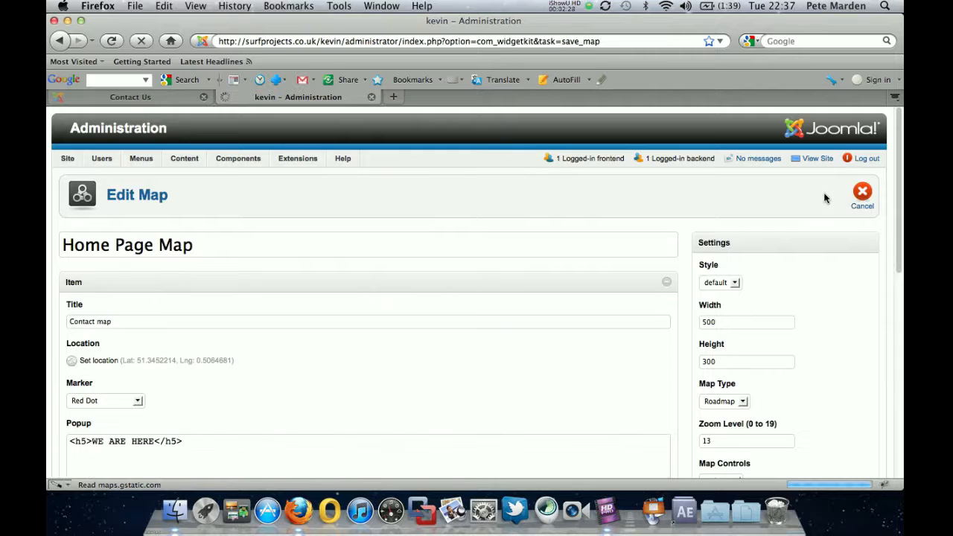
pyautogui.click(297, 158)
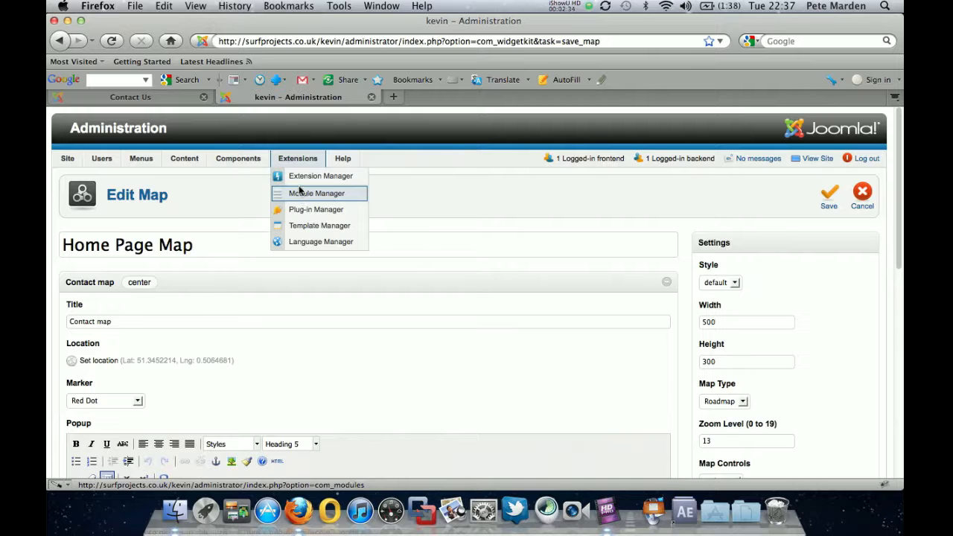
# Step: Go to Module Manager and open the Contact map Widgetkit module
pyautogui.click(316, 193)
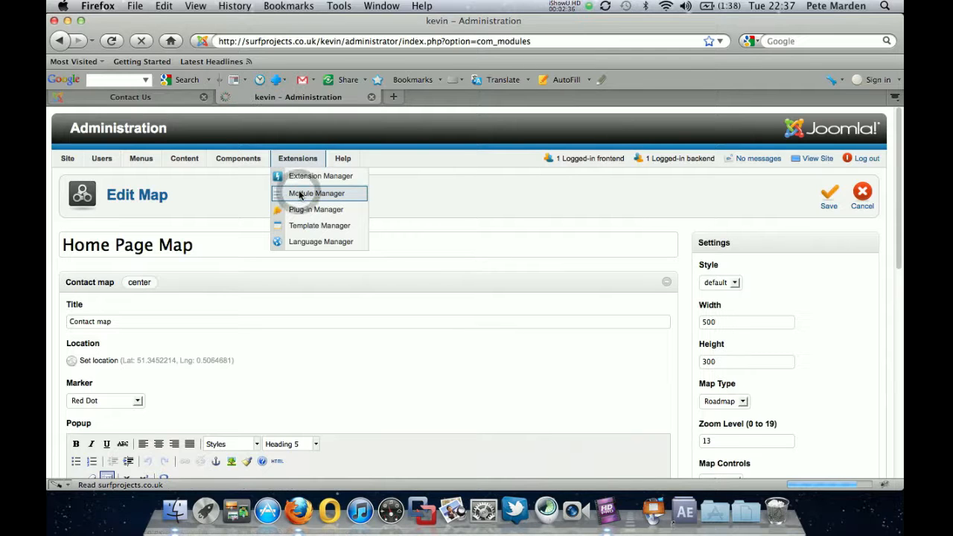
pyautogui.click(316, 193)
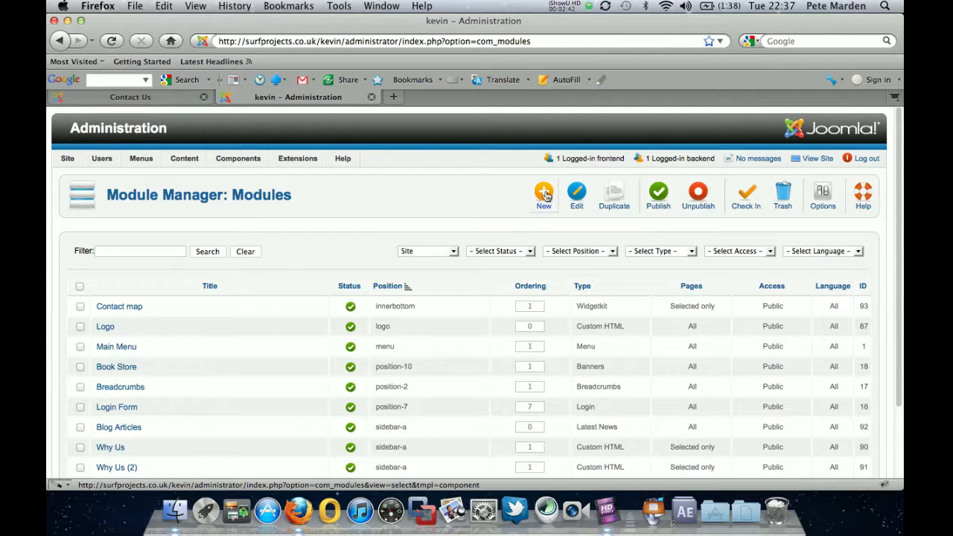
pyautogui.moveTo(475, 218)
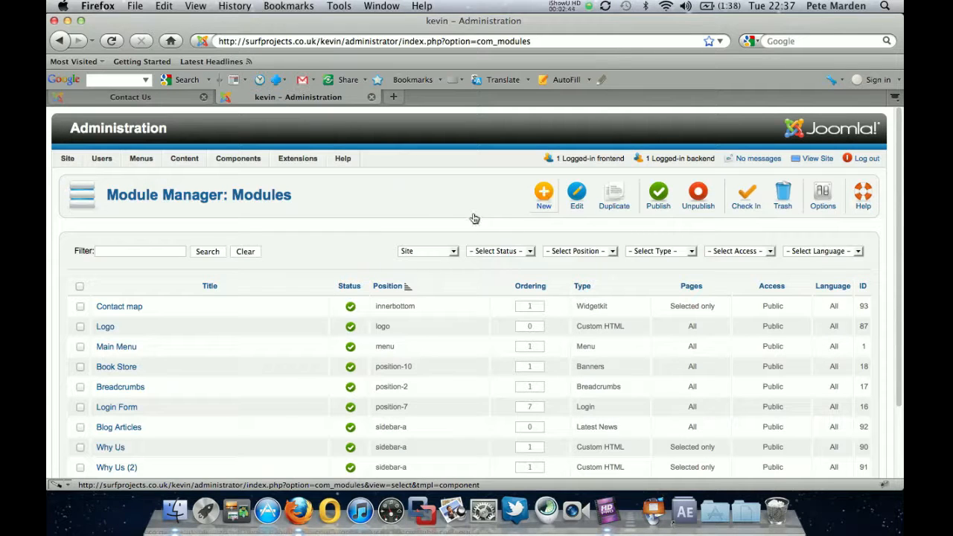
pyautogui.click(119, 306)
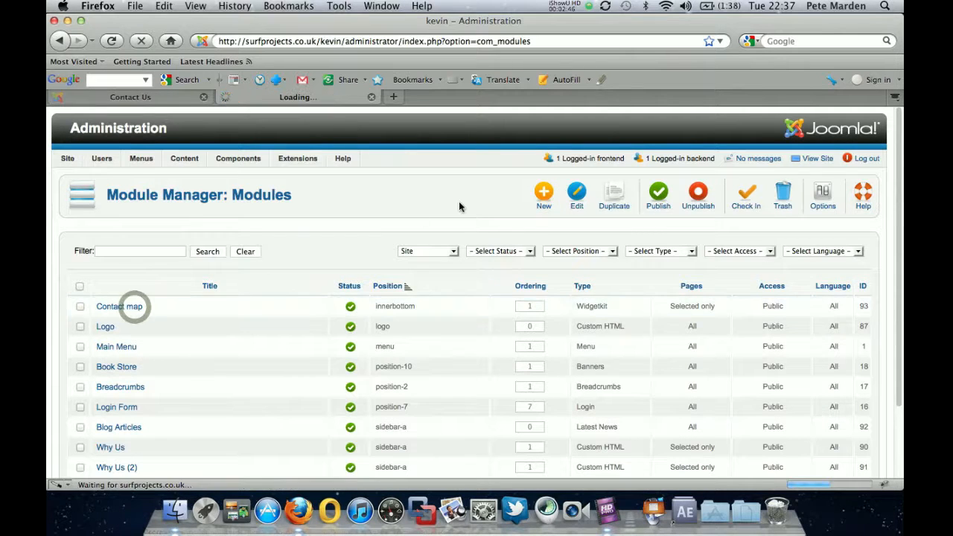
pyautogui.click(119, 306)
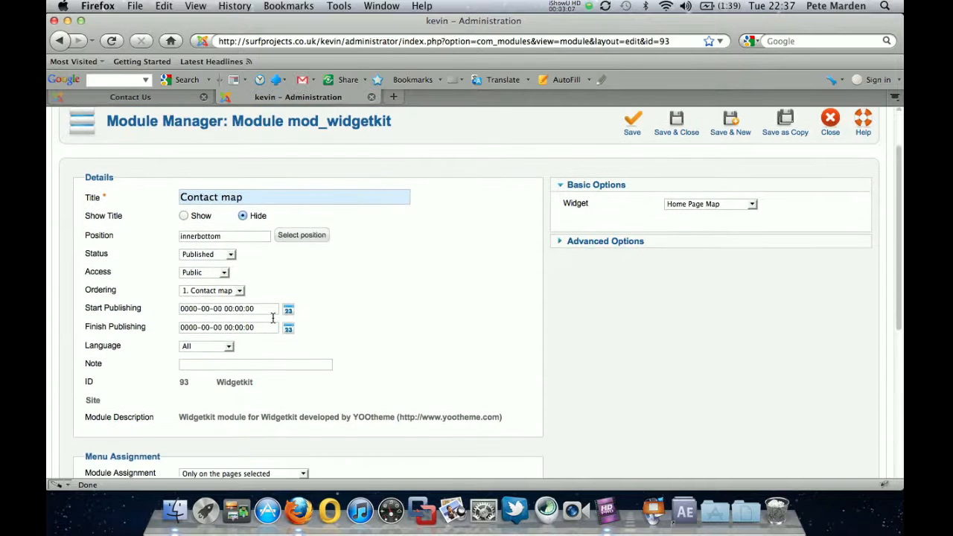
# Step: Set module assignment to 'Only on the pages selected' and clear the menu selection
pyautogui.scroll(-3)
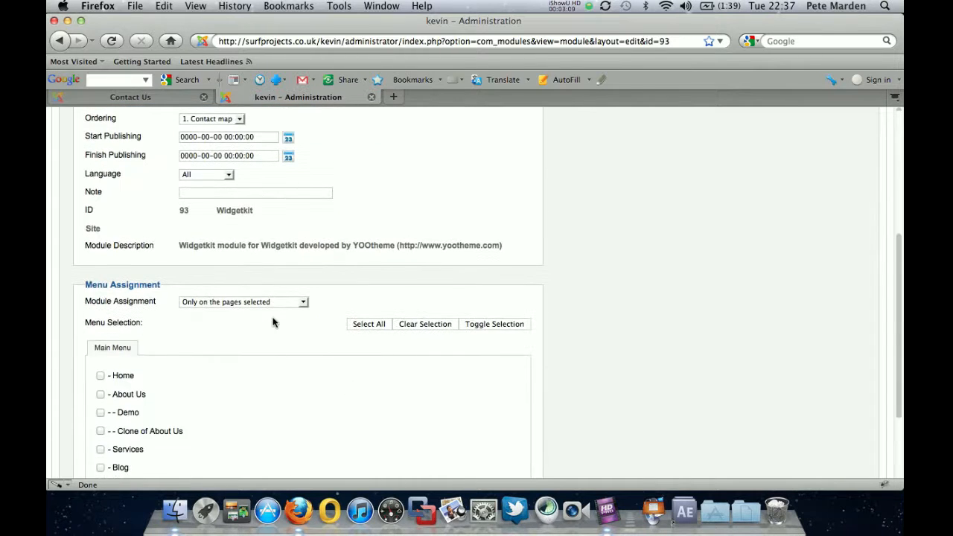
pyautogui.click(243, 239)
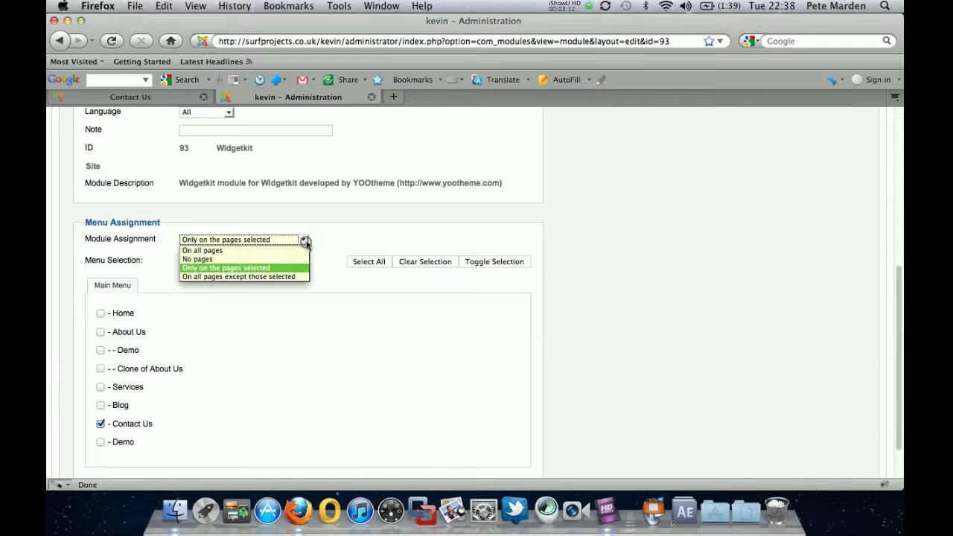
pyautogui.click(201, 250)
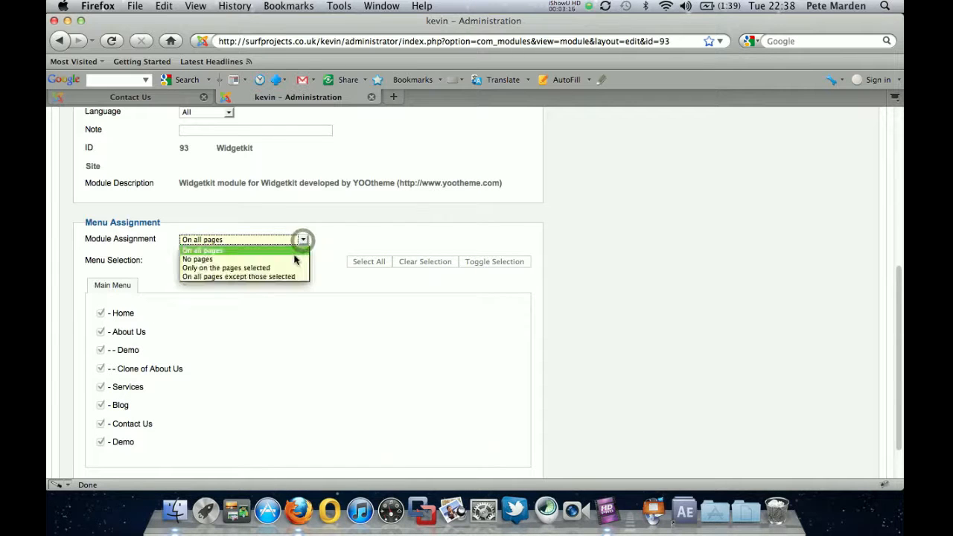
pyautogui.click(226, 267)
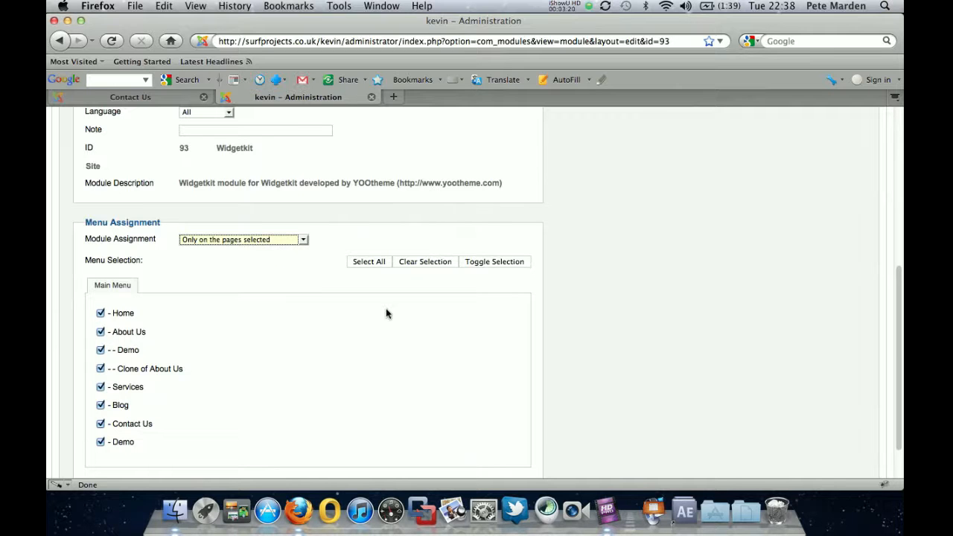
pyautogui.click(424, 261)
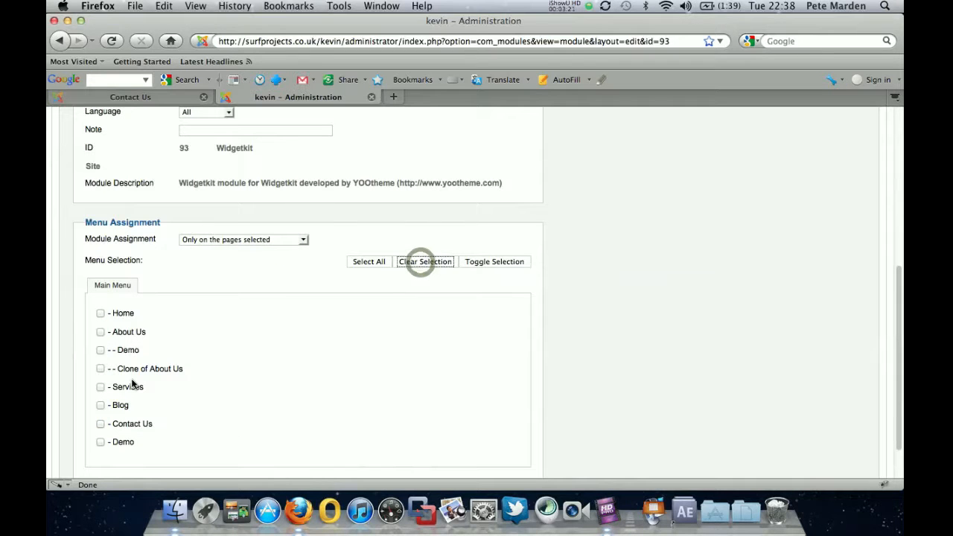
pyautogui.click(101, 423)
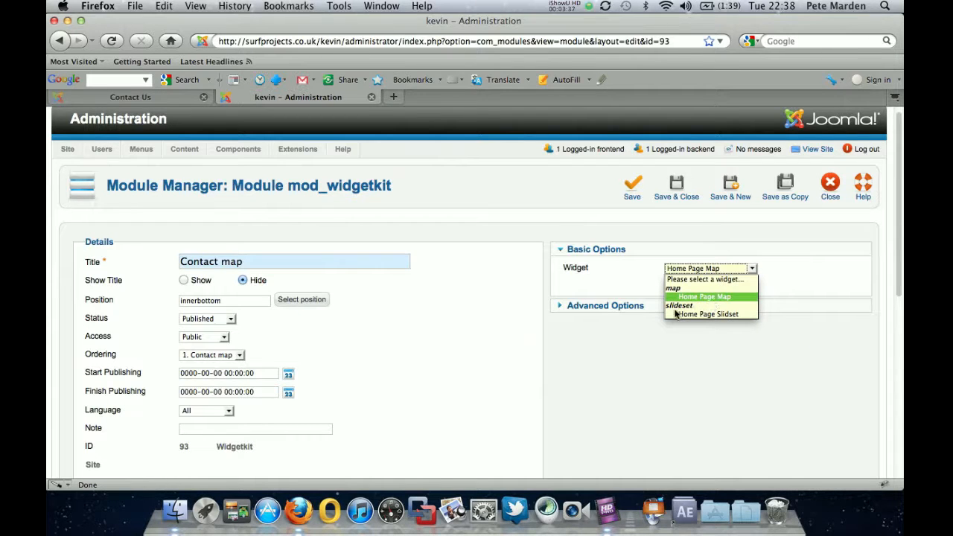
# Step: Keep Home Page Map as the widget, save and close the module, and switch to Contact Us
pyautogui.click(704, 296)
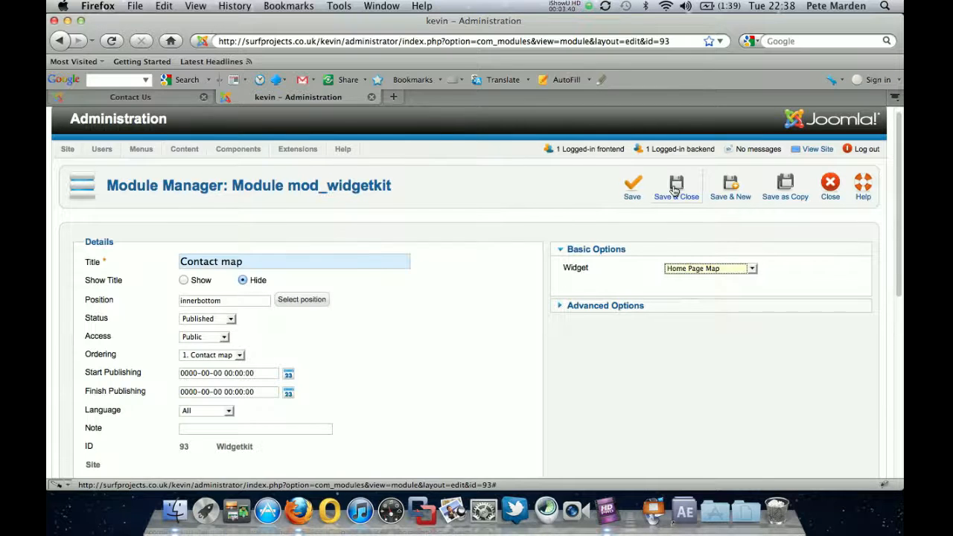
pyautogui.click(675, 186)
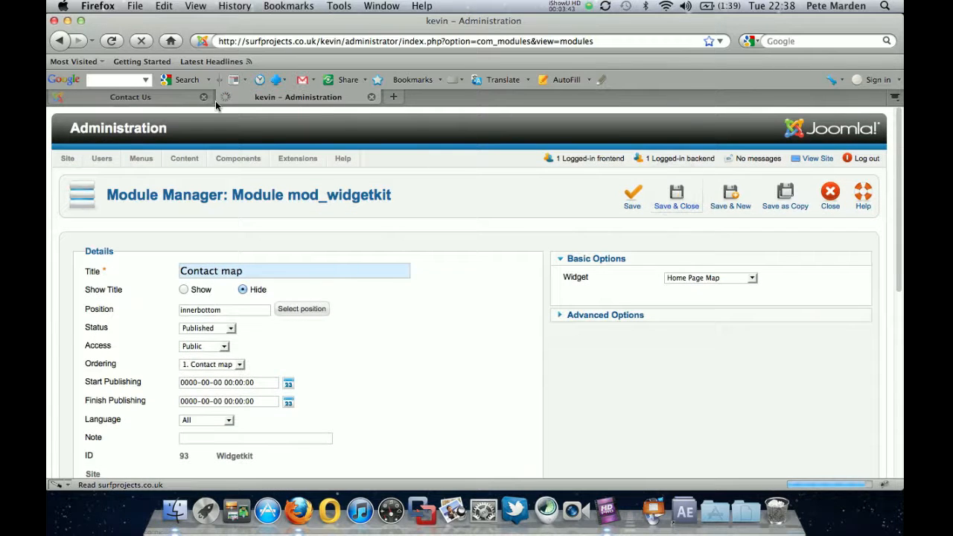
pyautogui.click(131, 97)
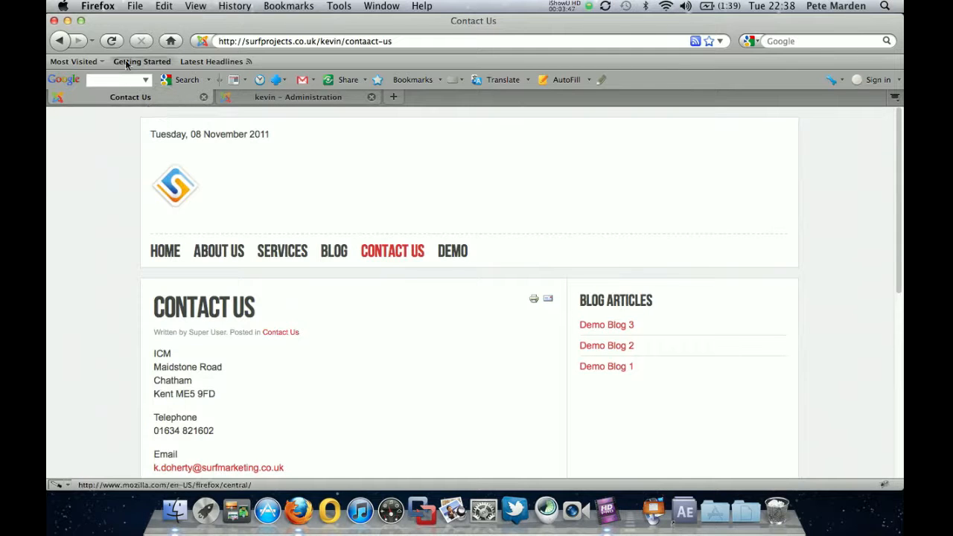
# Step: Reload the Contact Us page and scroll to the Google map below the contact details
pyautogui.click(111, 41)
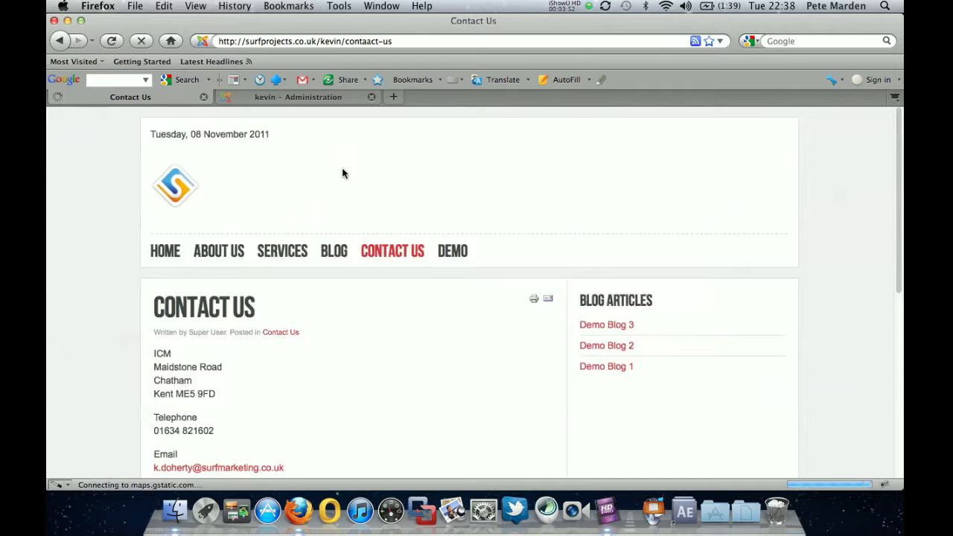
pyautogui.scroll(-3)
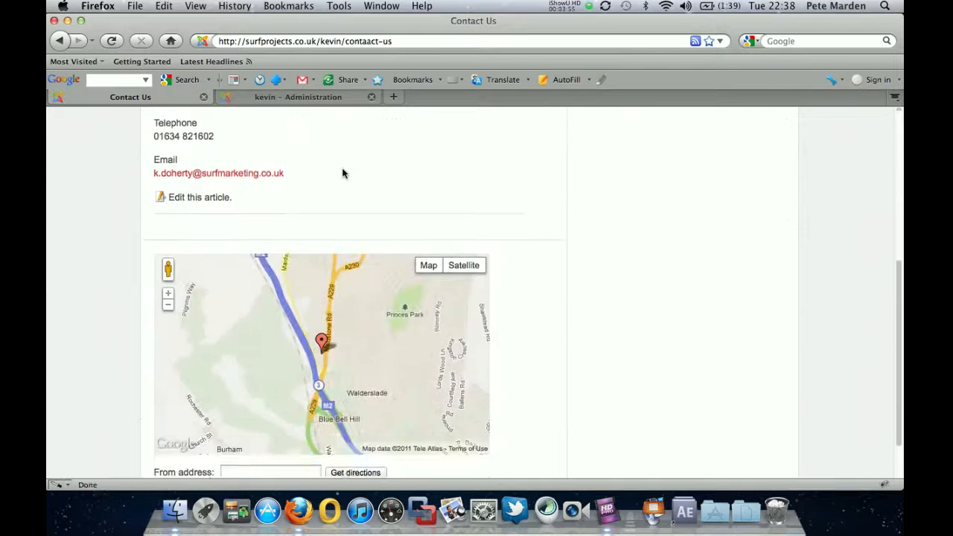
pyautogui.scroll(-3)
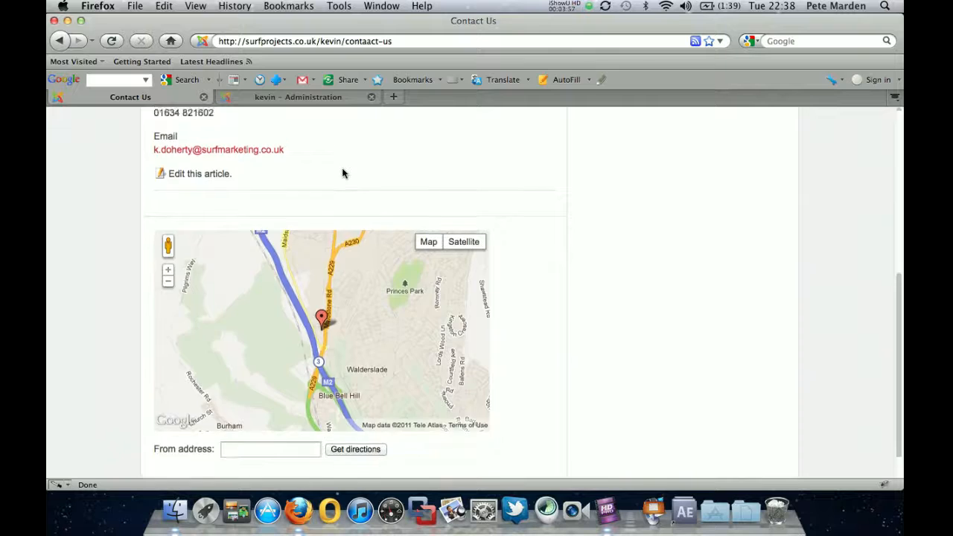